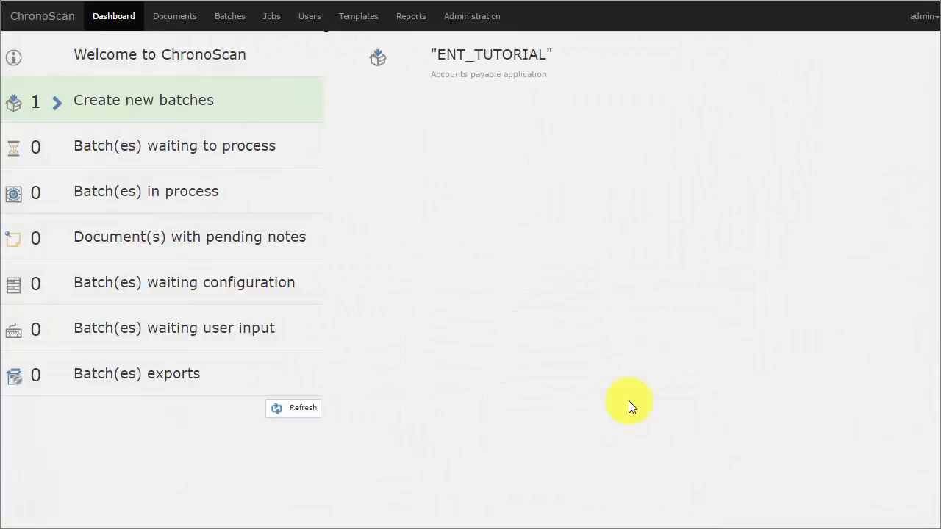
mouse_move(140, 110)
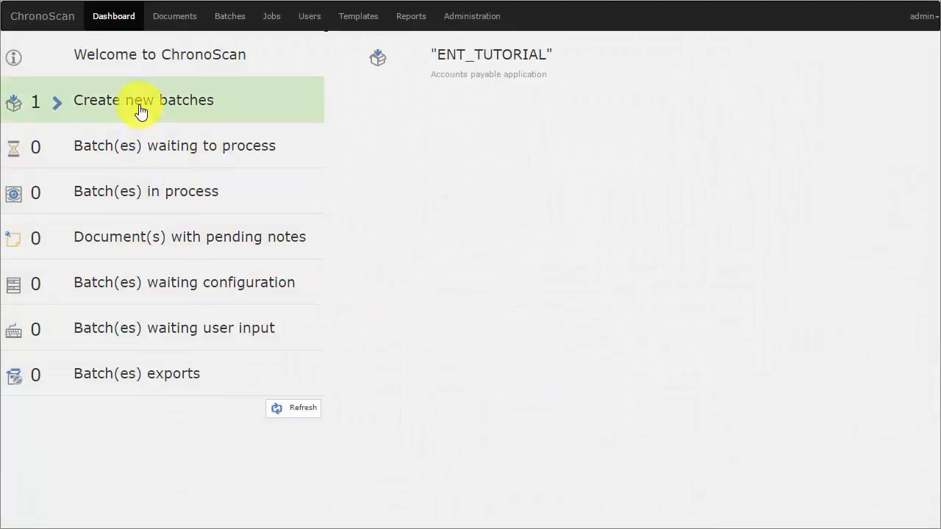
mouse_move(339, 122)
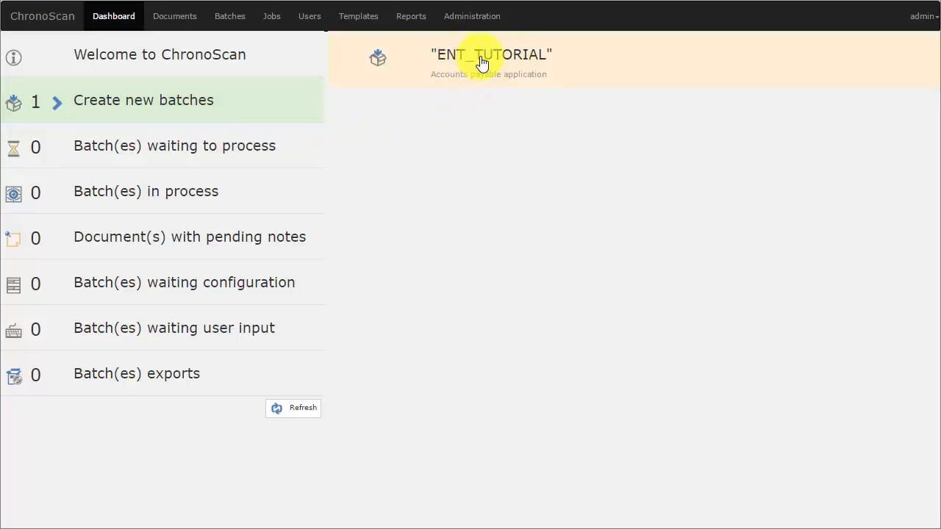
Create a new batch, BatchName_6, on the ENT_TUTORIAL job from the Dashboard
left_click(491, 55)
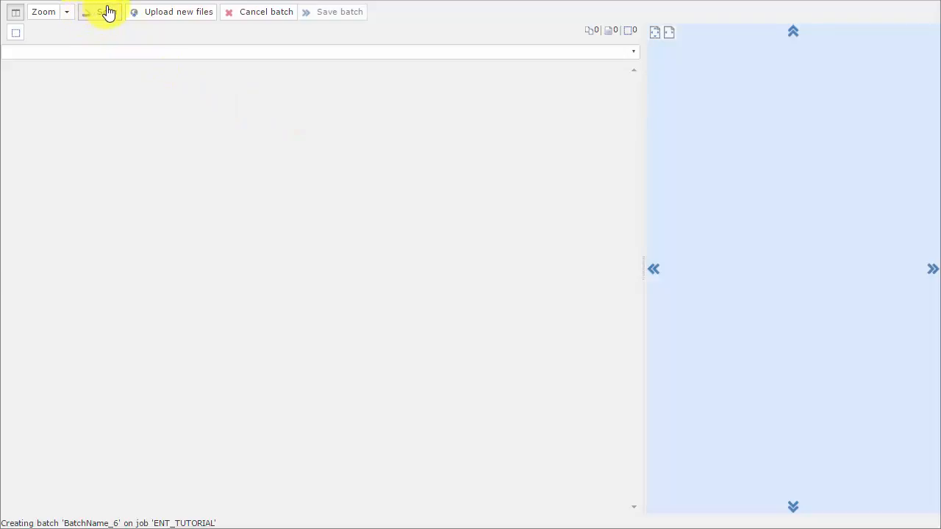
left_click(106, 12)
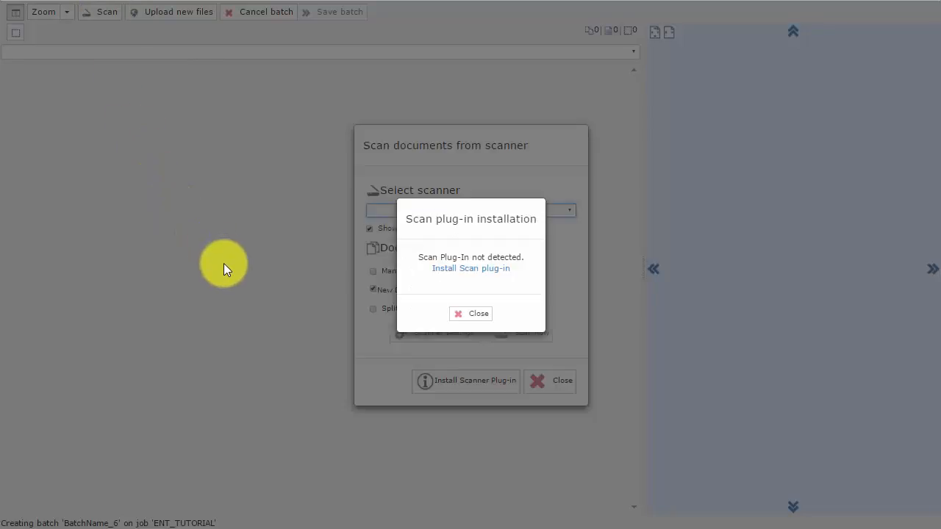
mouse_move(470, 269)
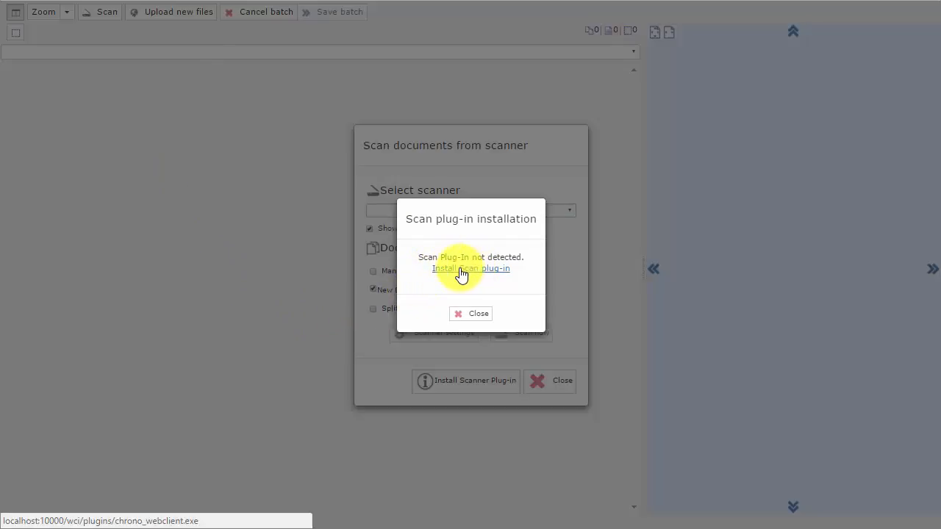
left_click(471, 269)
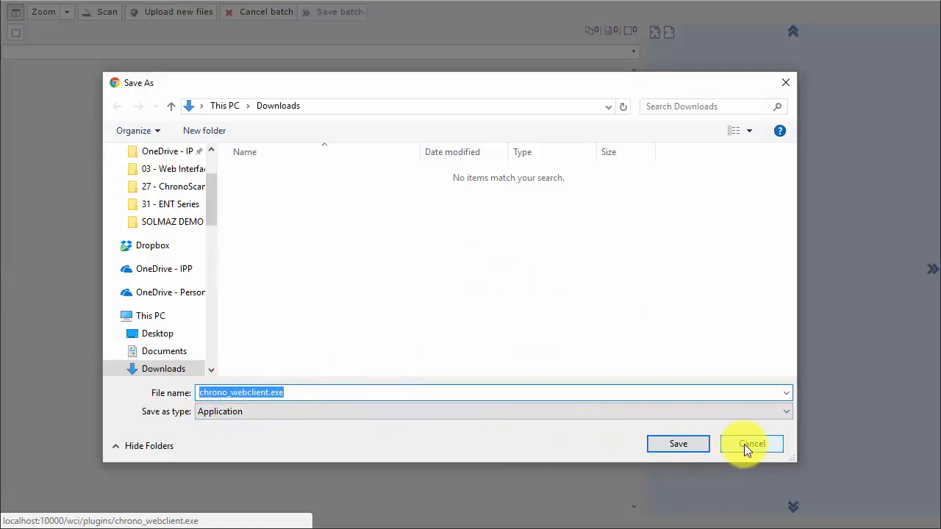
left_click(751, 443)
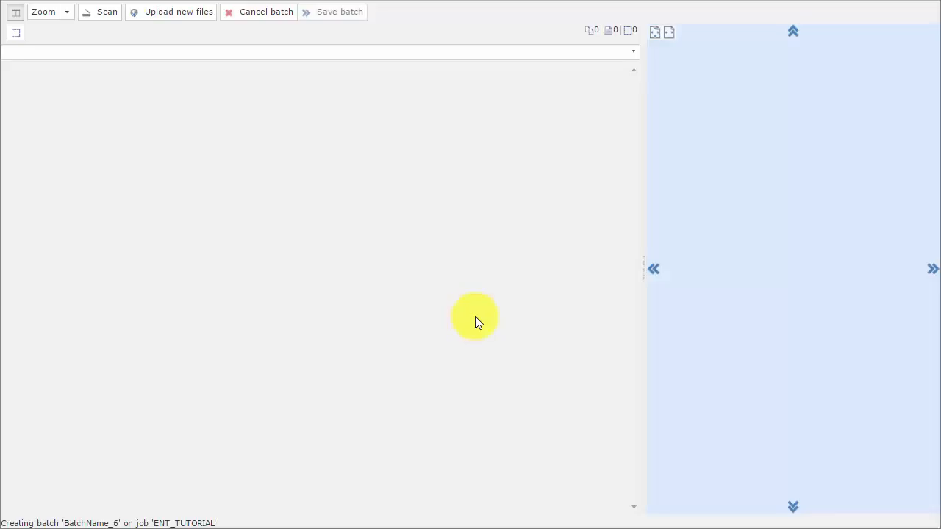
Upload all invoice TIF files from the DOCS folder into BatchName_6
left_click(178, 11)
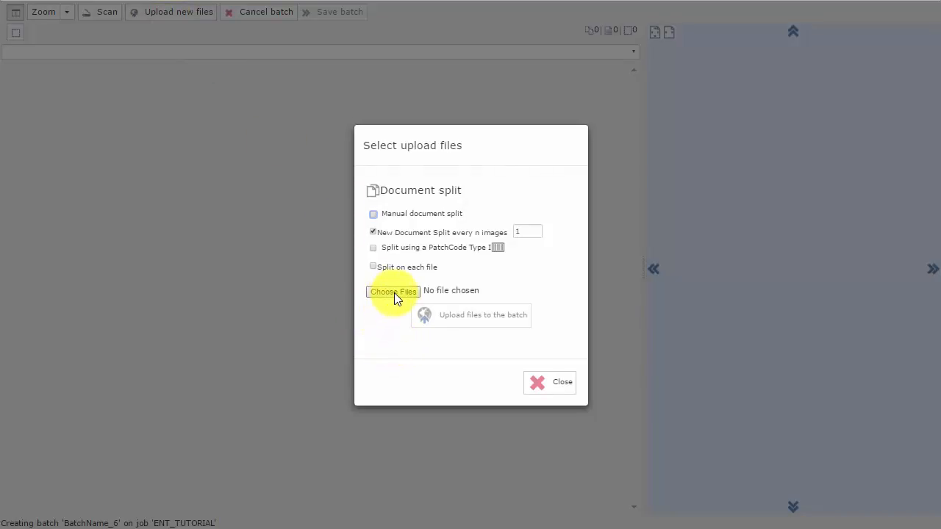
left_click(392, 291)
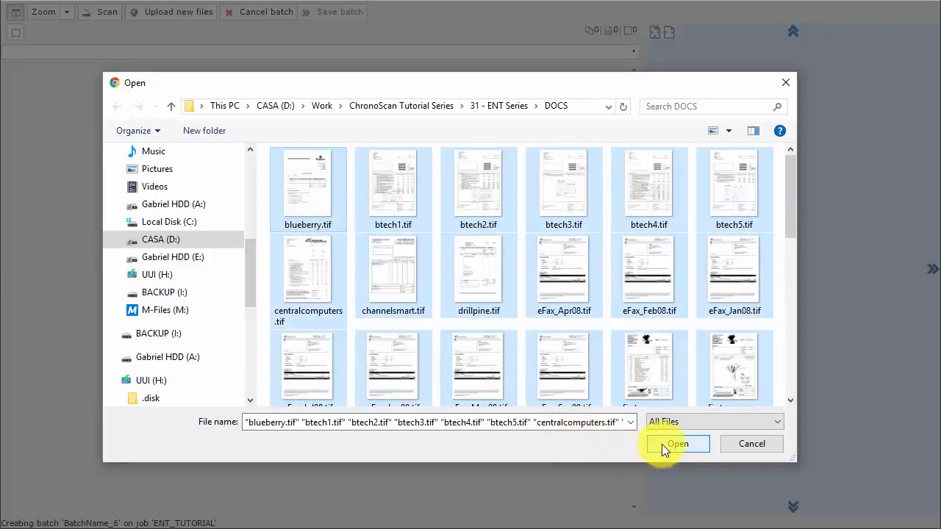
left_click(677, 444)
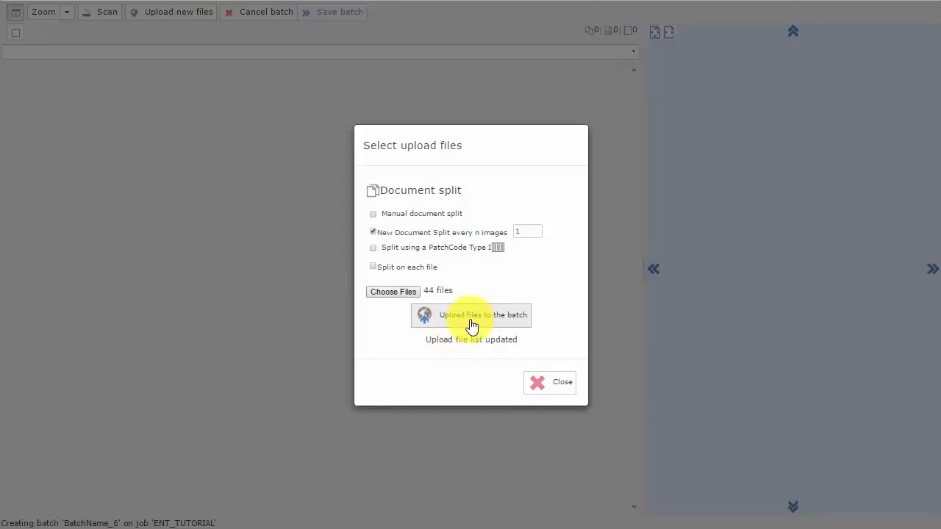
left_click(471, 315)
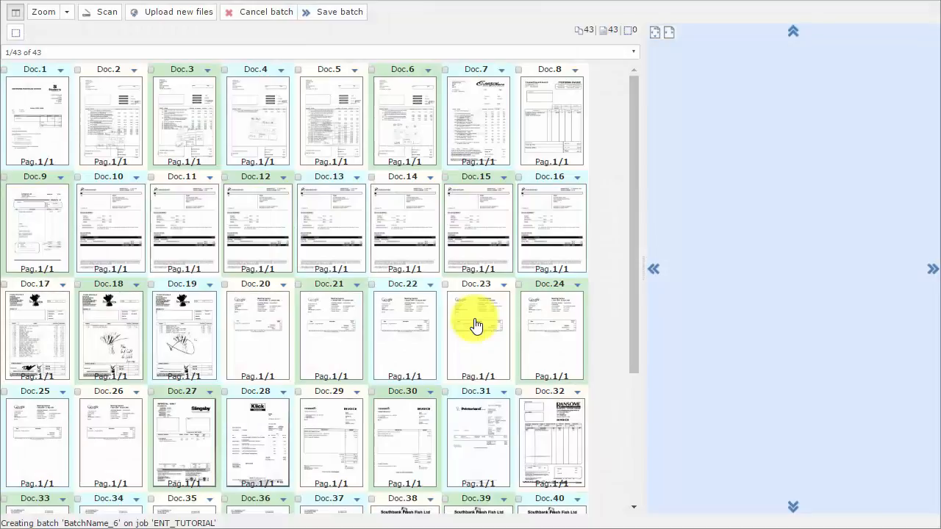
Preview an uploaded invoice, then save BatchName_6 and return to the Dashboard
left_click(258, 121)
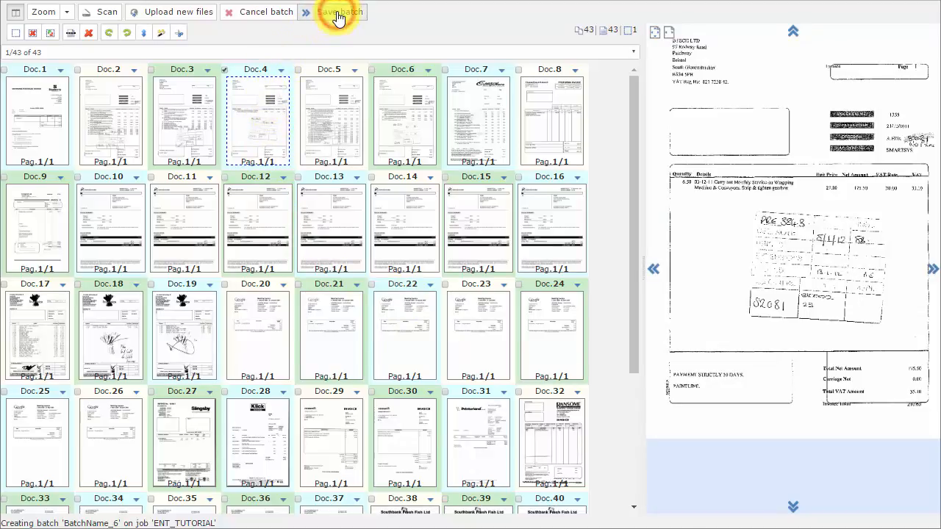
left_click(340, 12)
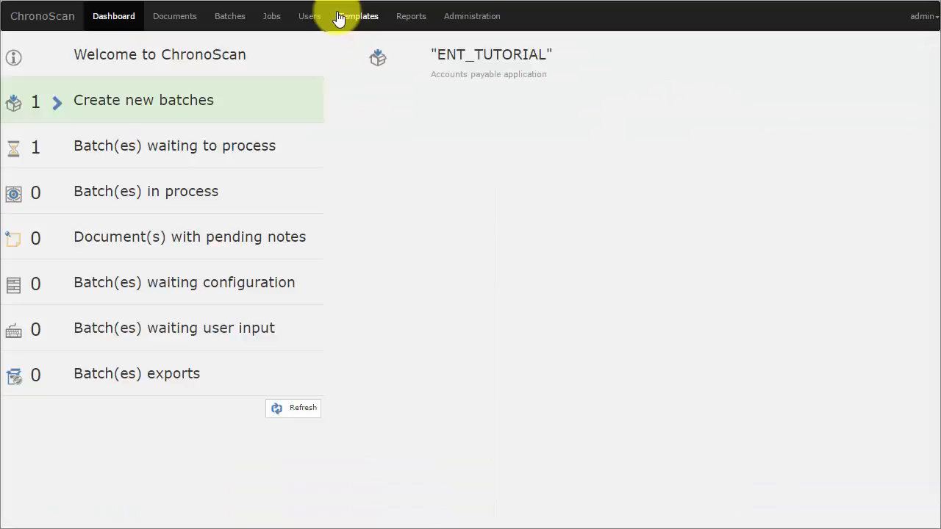
mouse_move(298, 191)
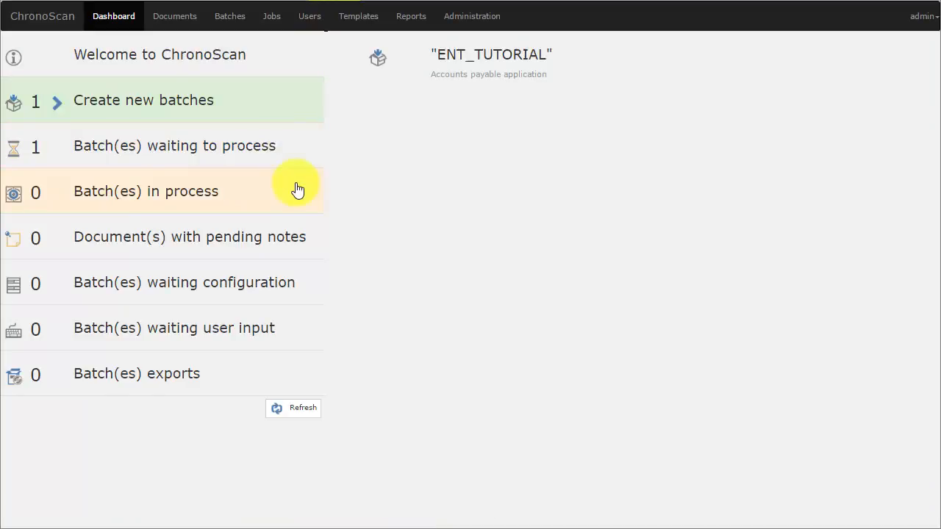